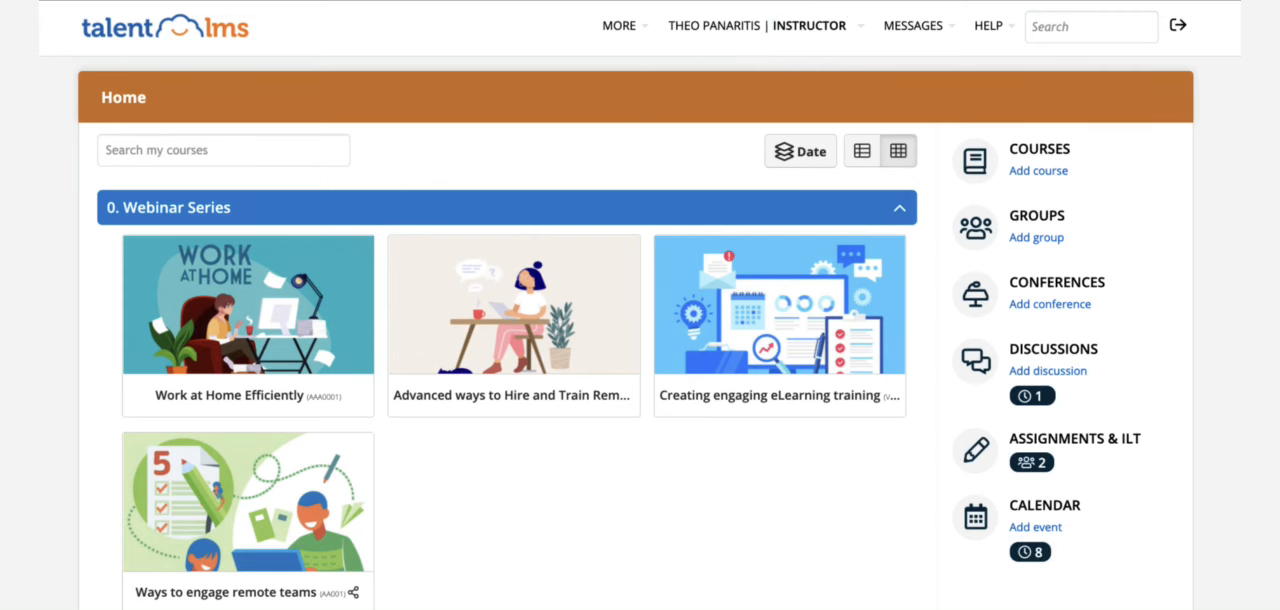
Step: Open the Advanced ways to Hire and Train Remotely course and add an instructor-led training unit
click(513, 304)
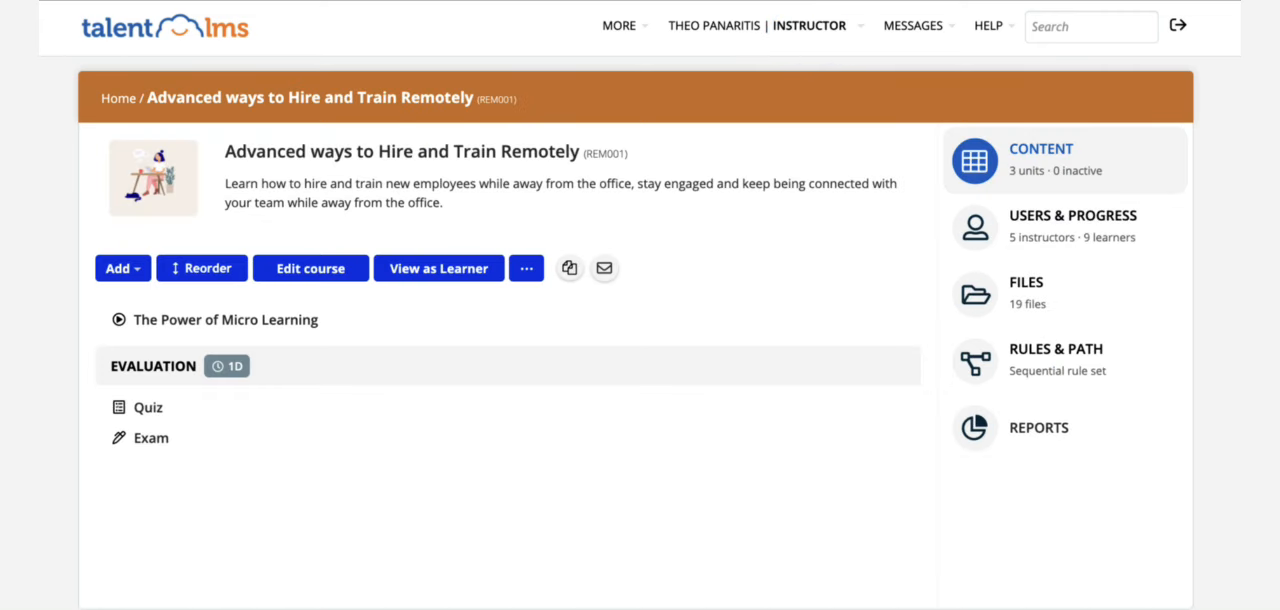
click(122, 268)
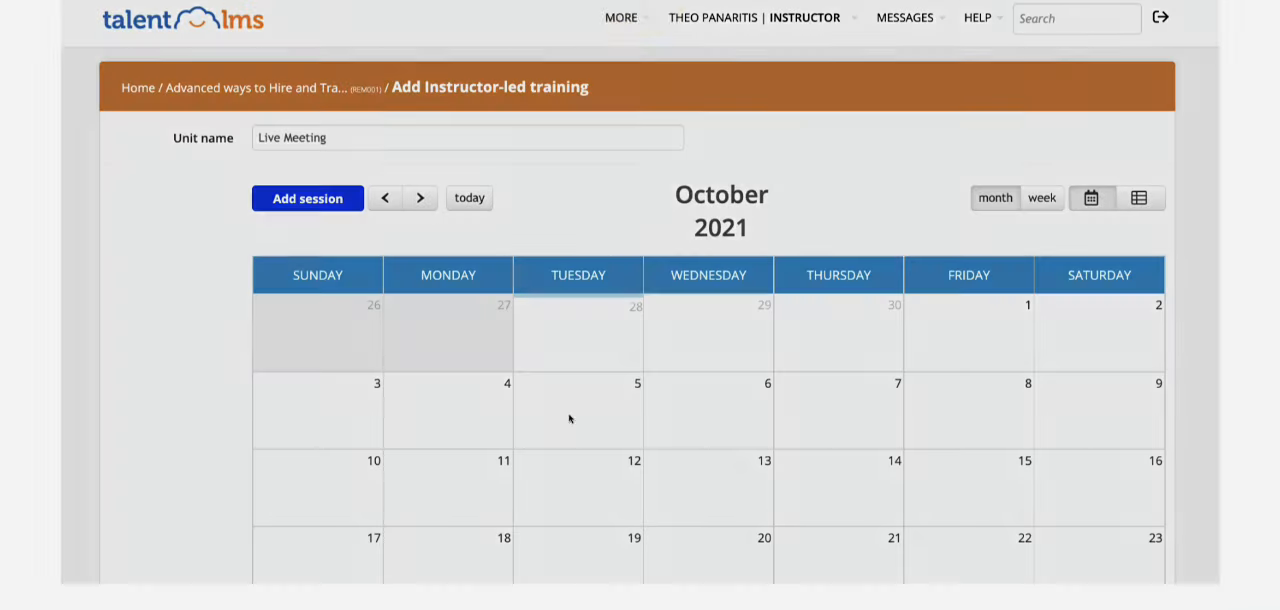
Step: Create a session on 5 October named 'Meet the trainer'
click(307, 197)
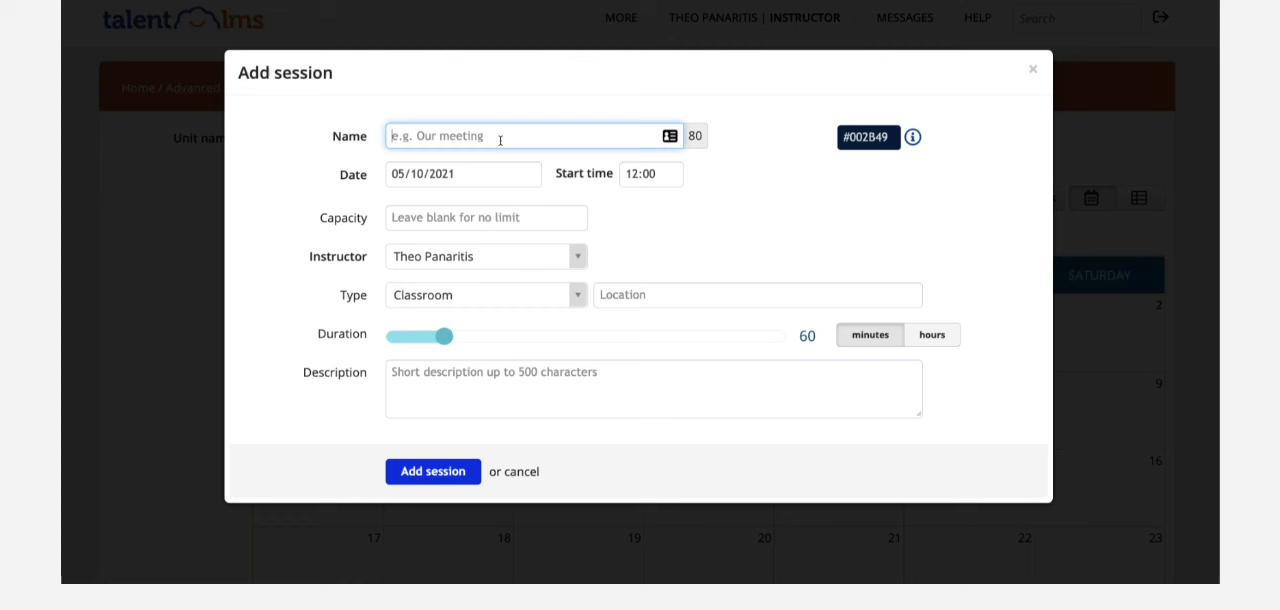
text(Meet the trainer)
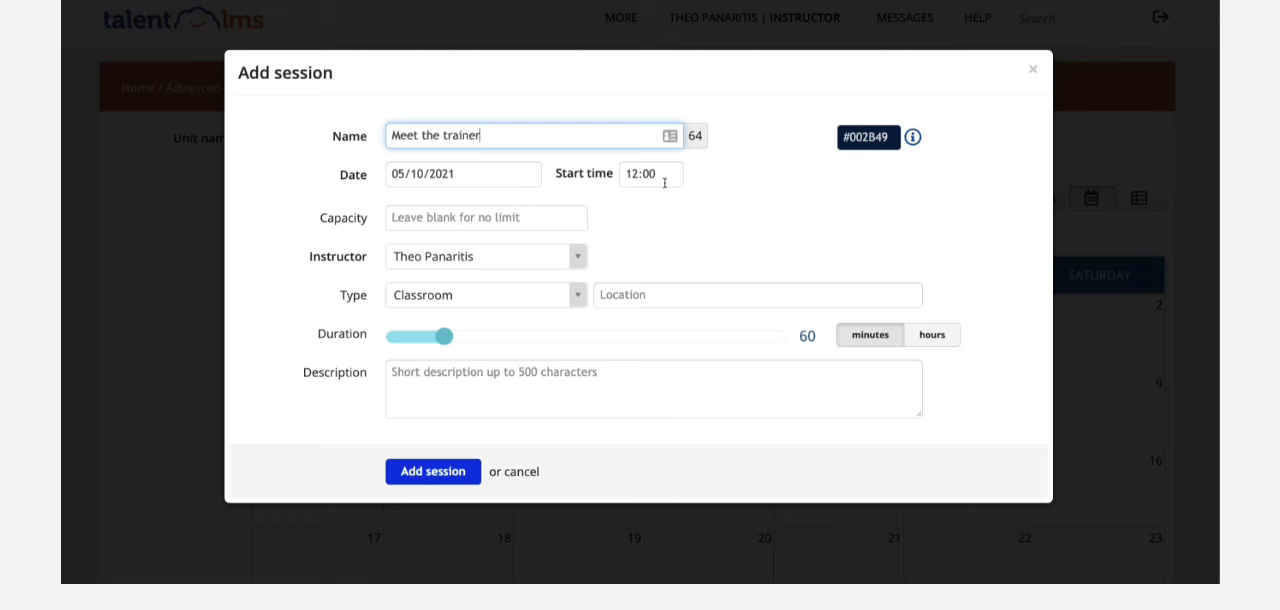
mouse_move(599, 261)
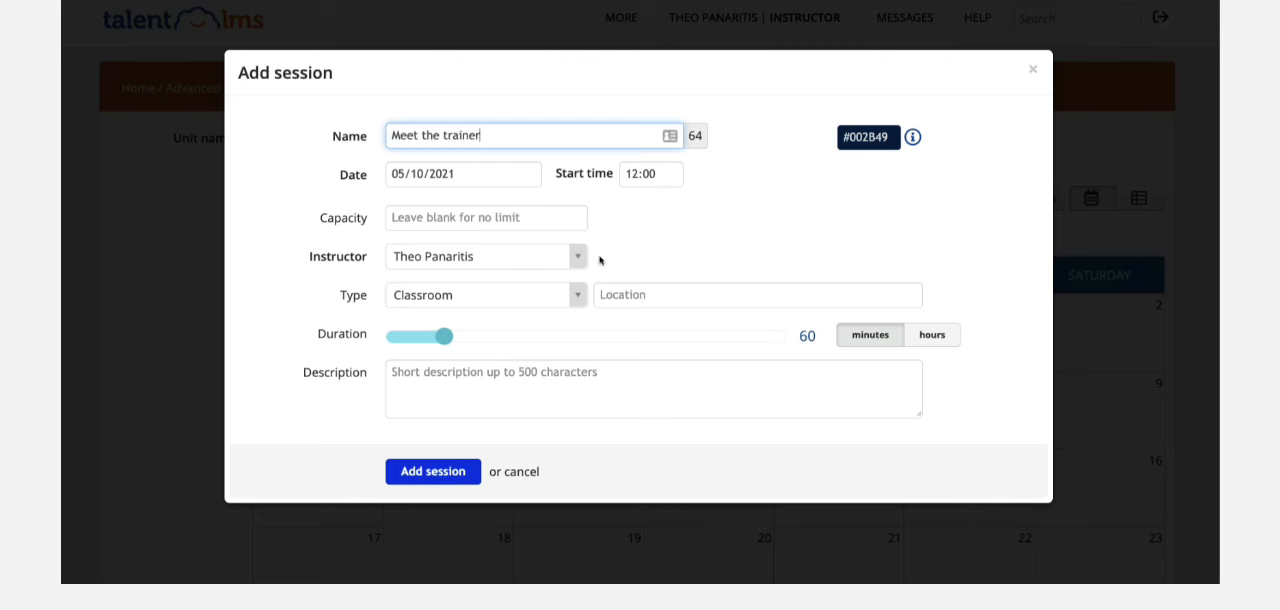
mouse_move(577, 291)
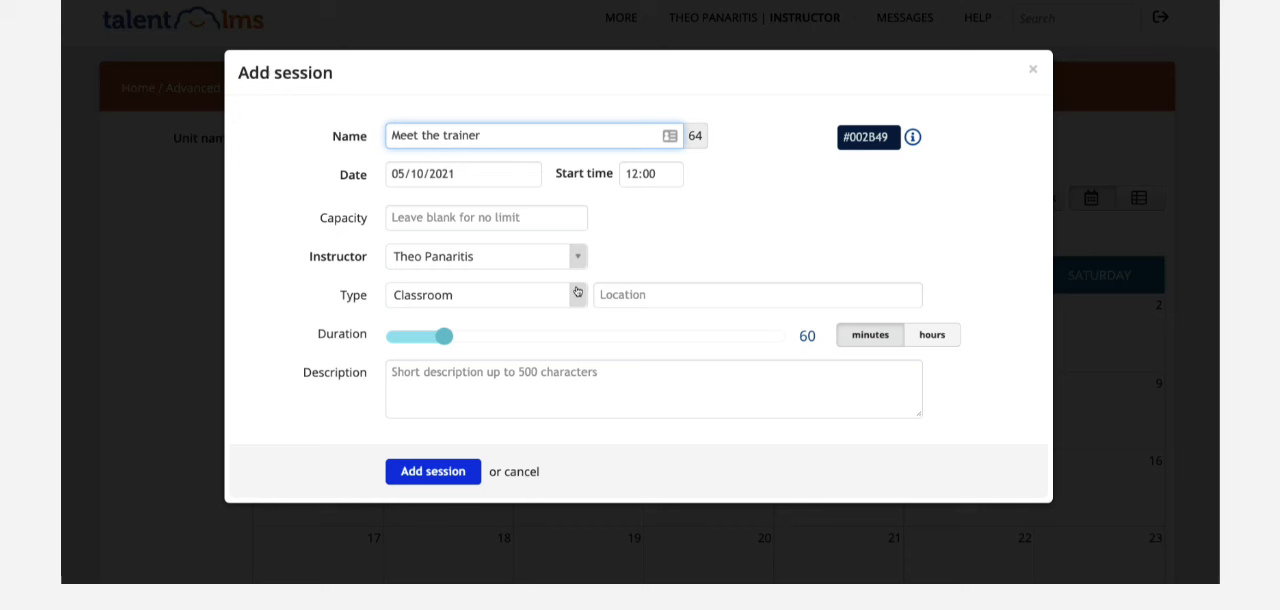
Step: Make 'Meet the trainer' a Webinar session that creates a new webinar, and add it
click(486, 294)
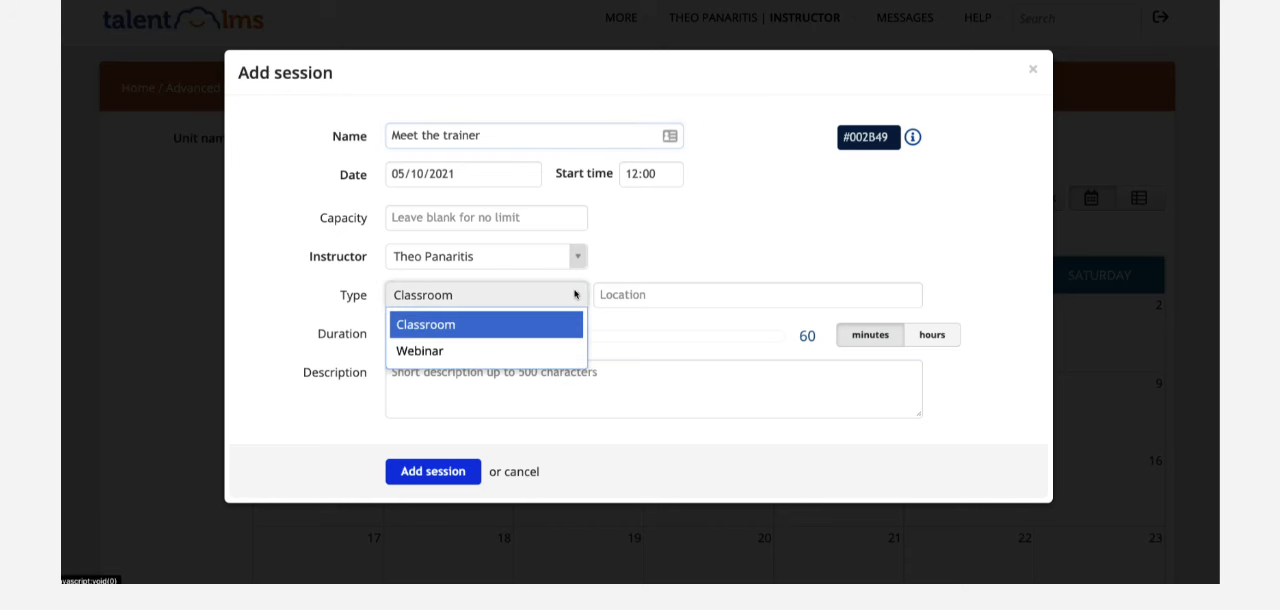
mouse_move(560, 321)
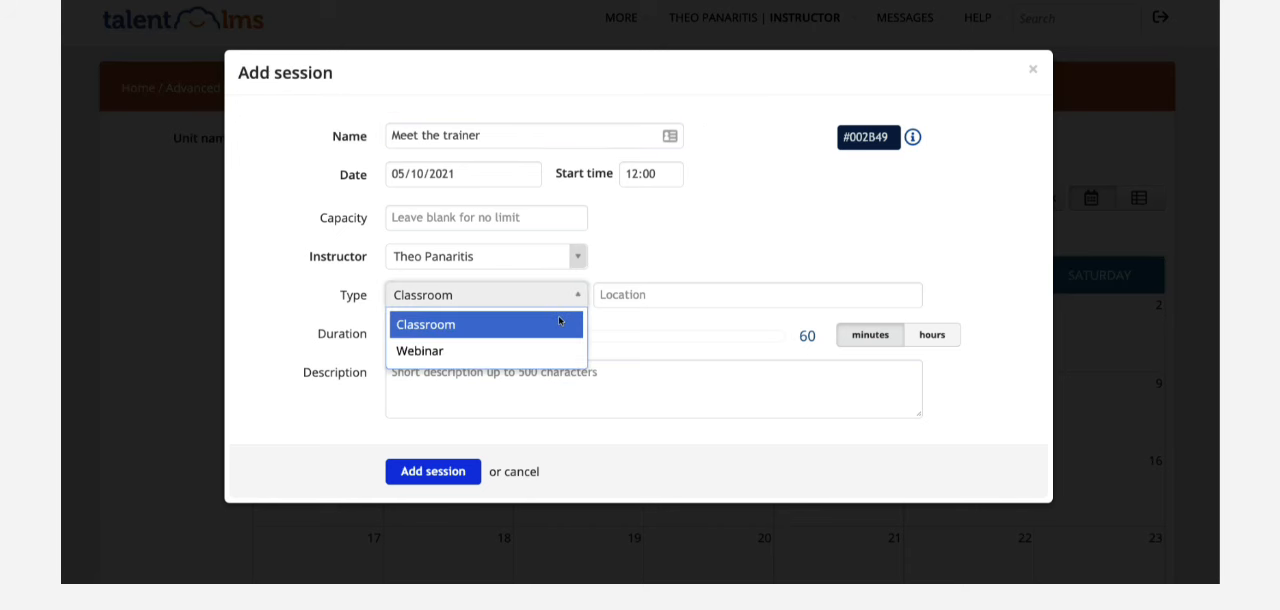
click(419, 350)
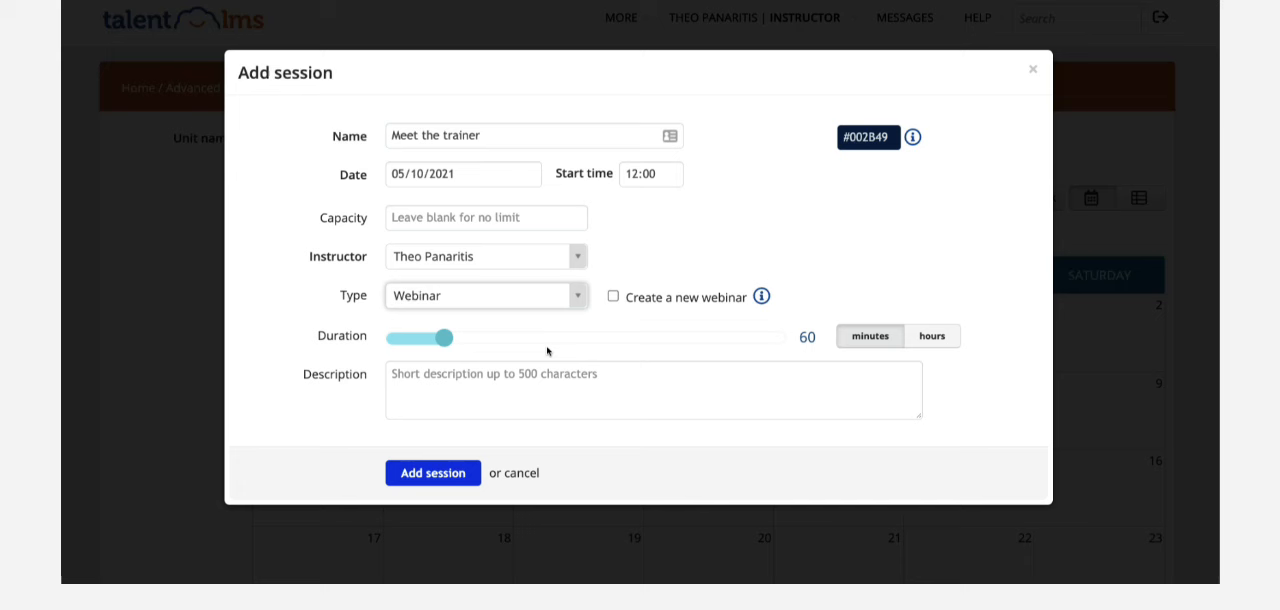
mouse_move(613, 298)
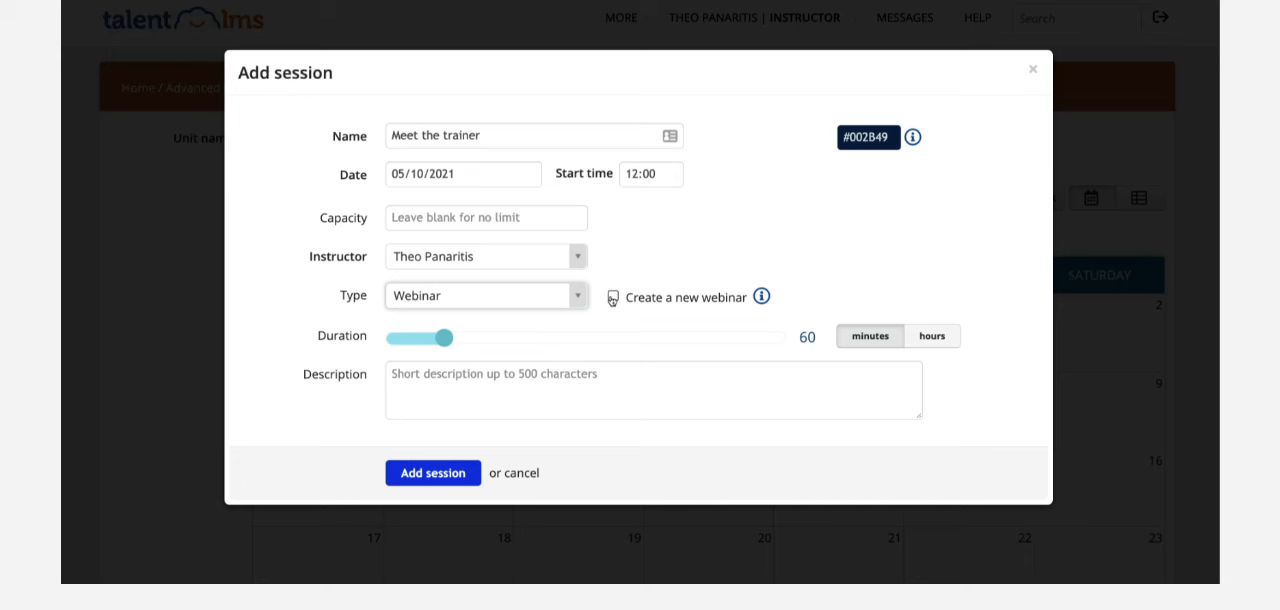
click(612, 296)
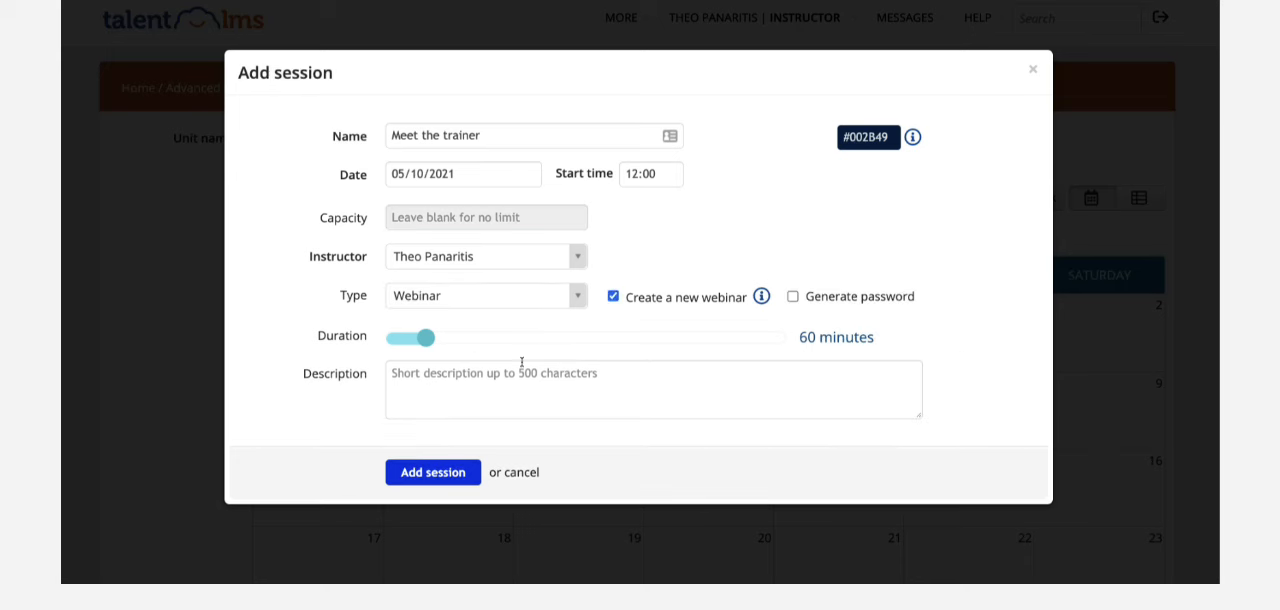
click(432, 472)
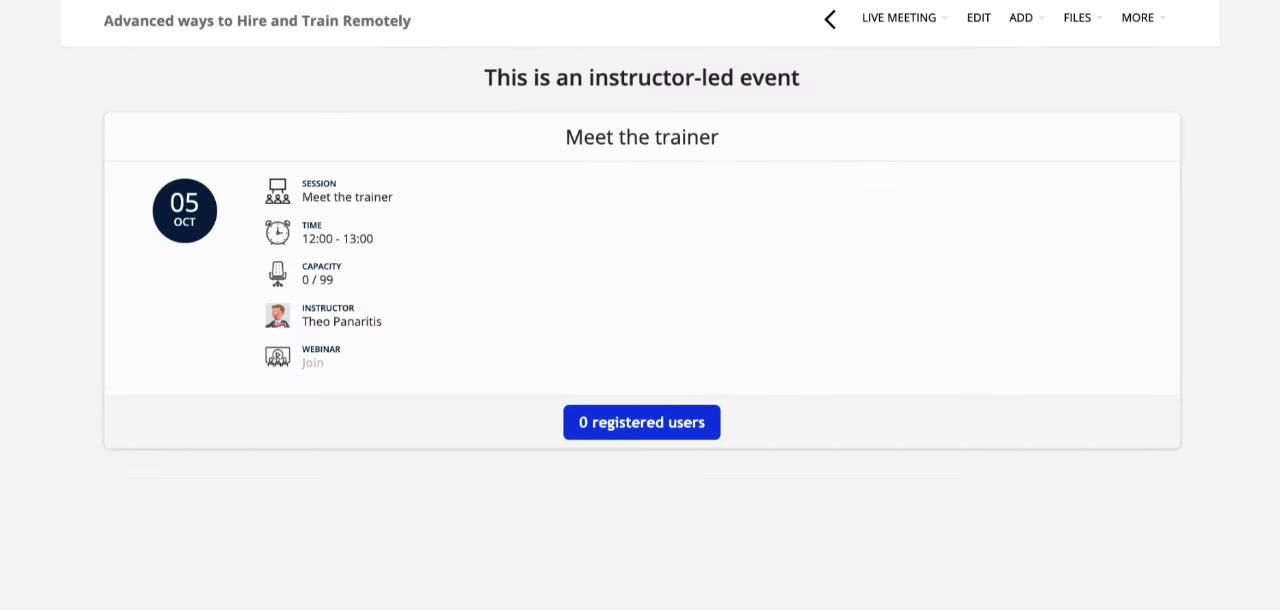
mouse_move(303, 377)
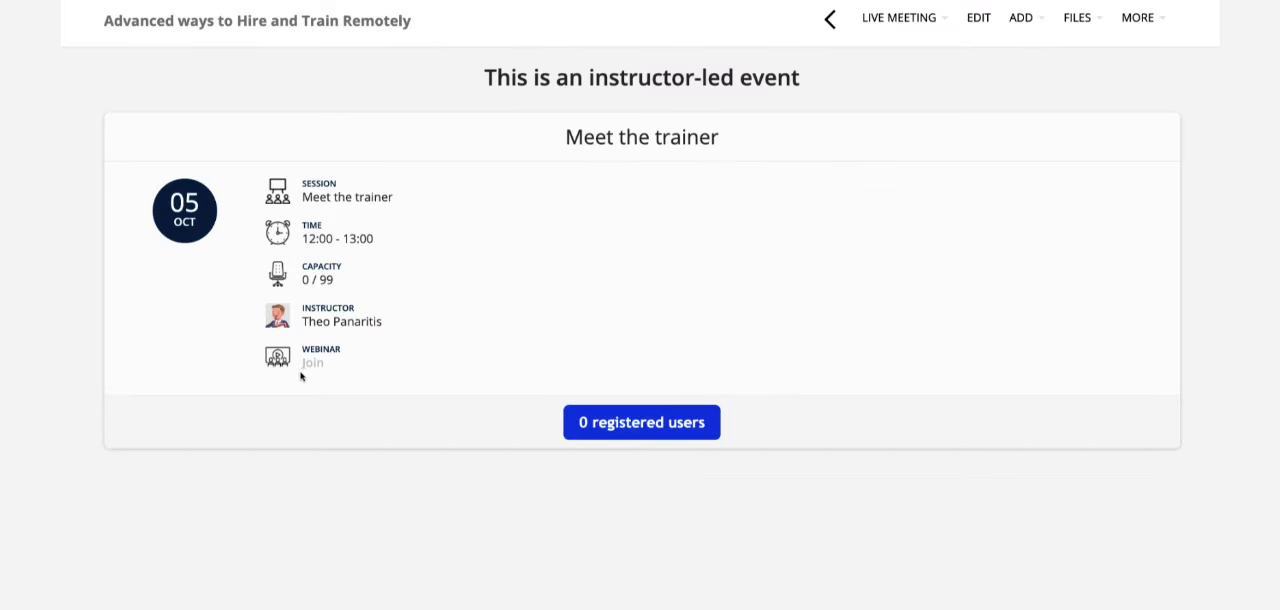